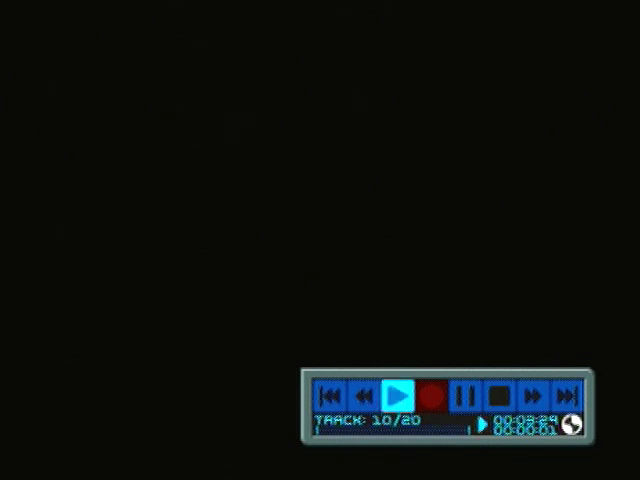
Start playback of track 10 so the red and magenta light-burst visualizer fills the screen
click(398, 393)
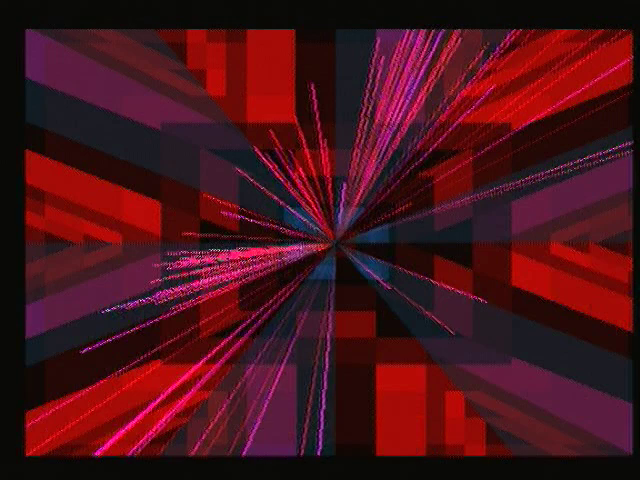